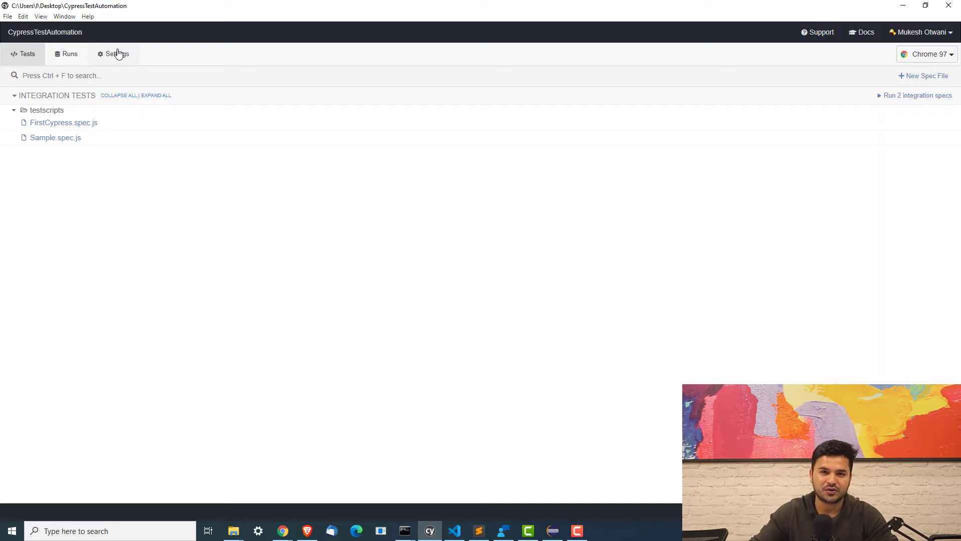
pyautogui.moveTo(563, 192)
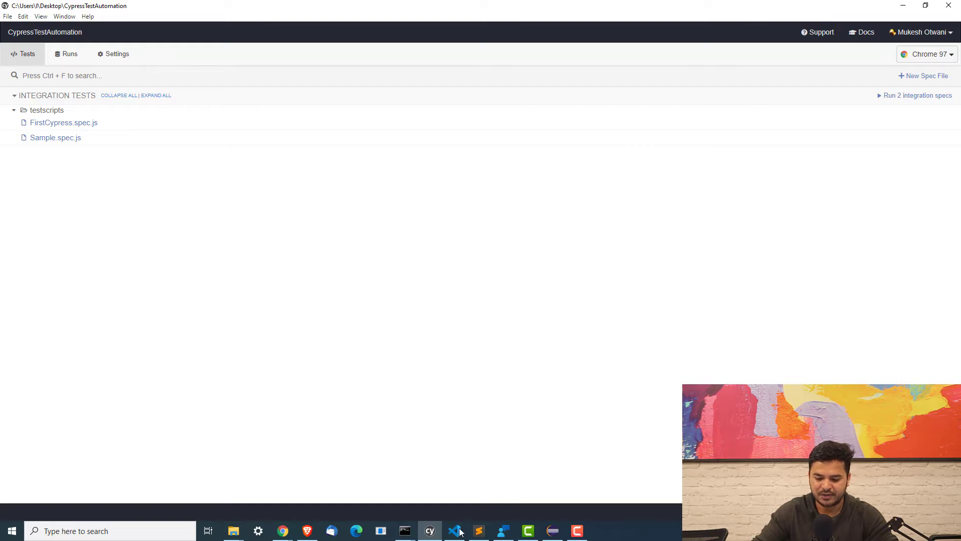
# Step: Launch FirstCypress.spec.js in Chrome 97 so Verify URL, Verify title and Login pass
pyautogui.click(453, 530)
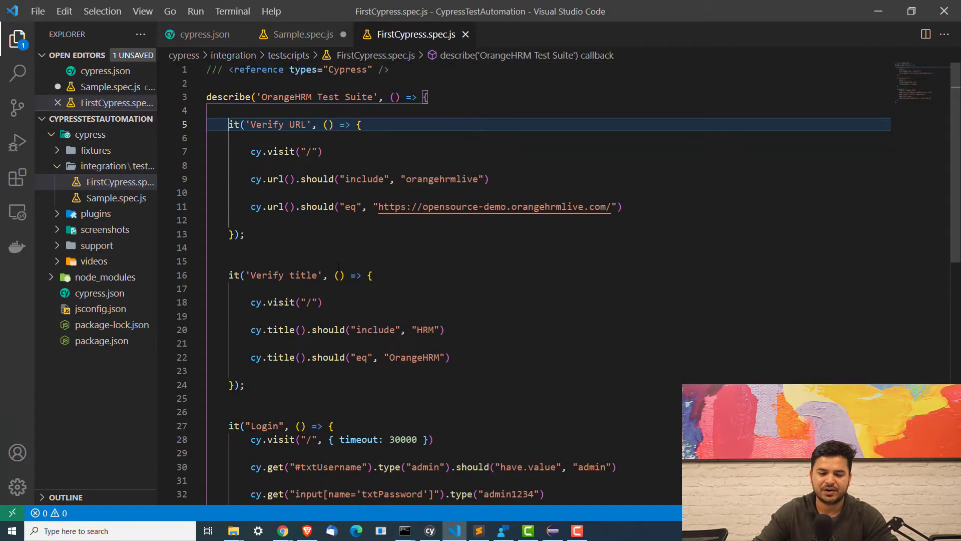
pyautogui.moveTo(120, 182)
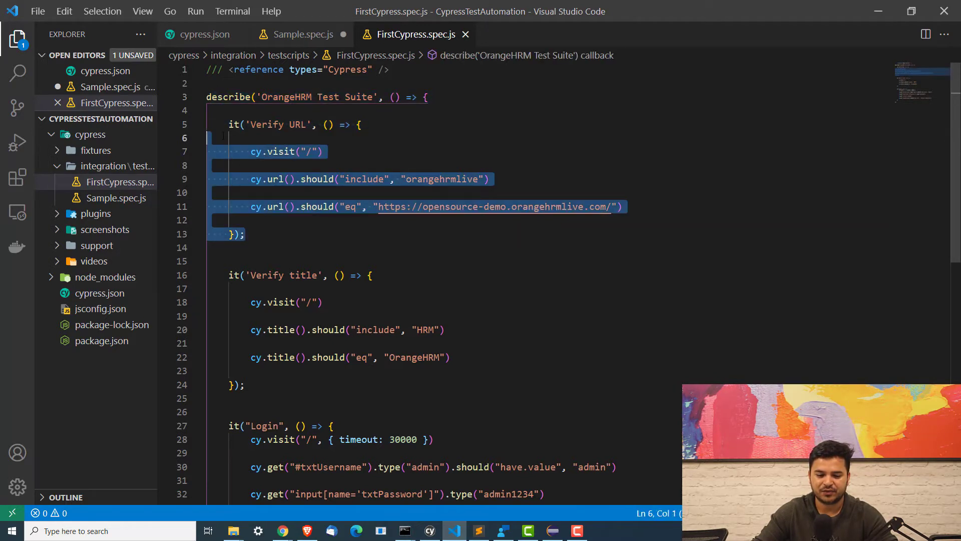
pyautogui.scroll(3)
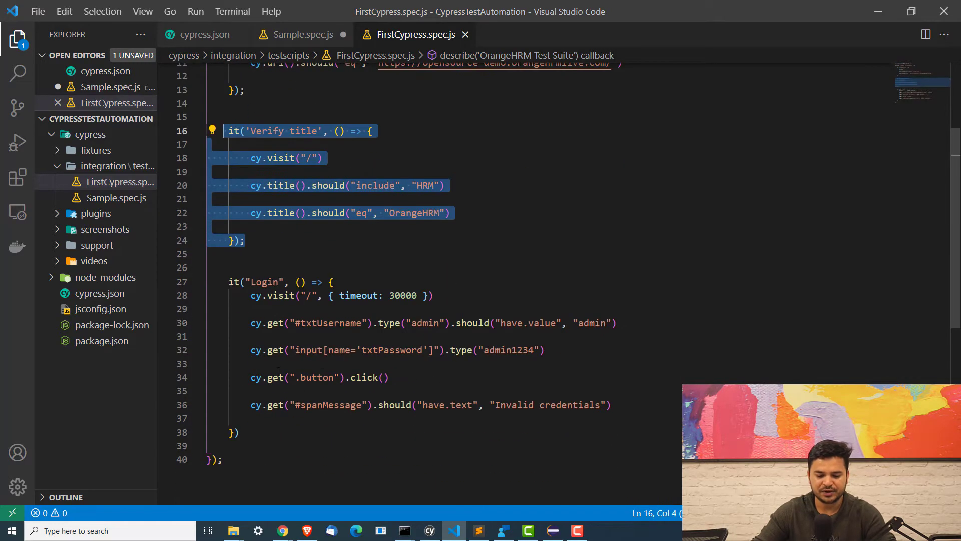
pyautogui.click(429, 531)
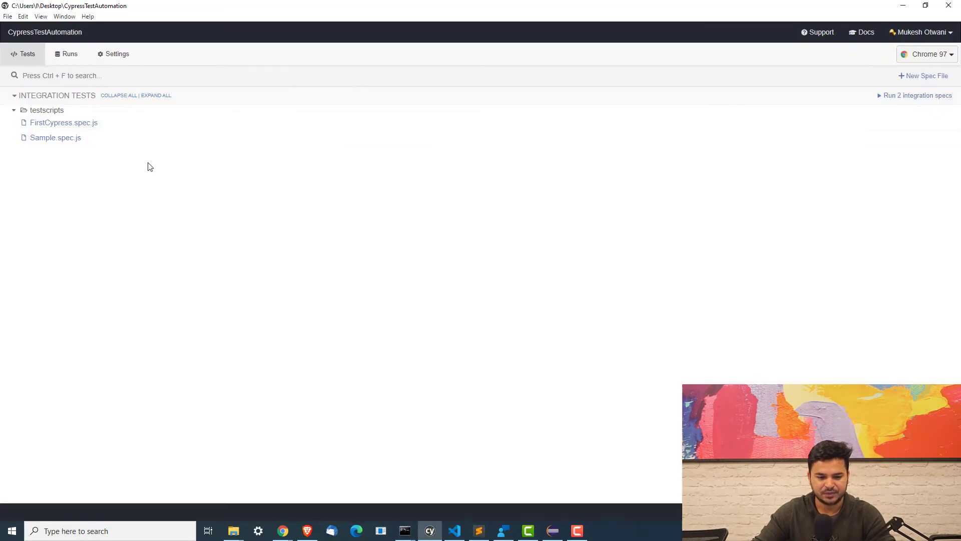
pyautogui.moveTo(63, 122)
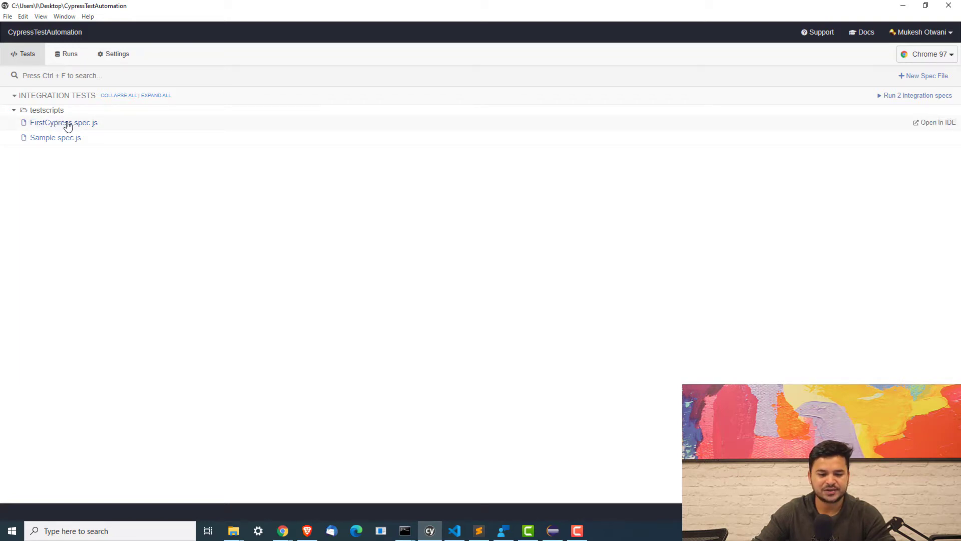
pyautogui.click(64, 123)
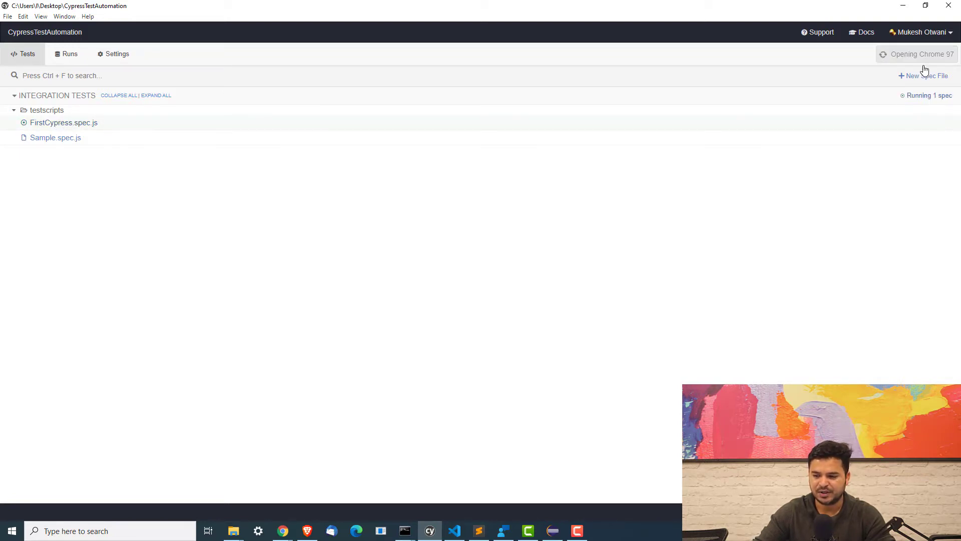
pyautogui.click(63, 123)
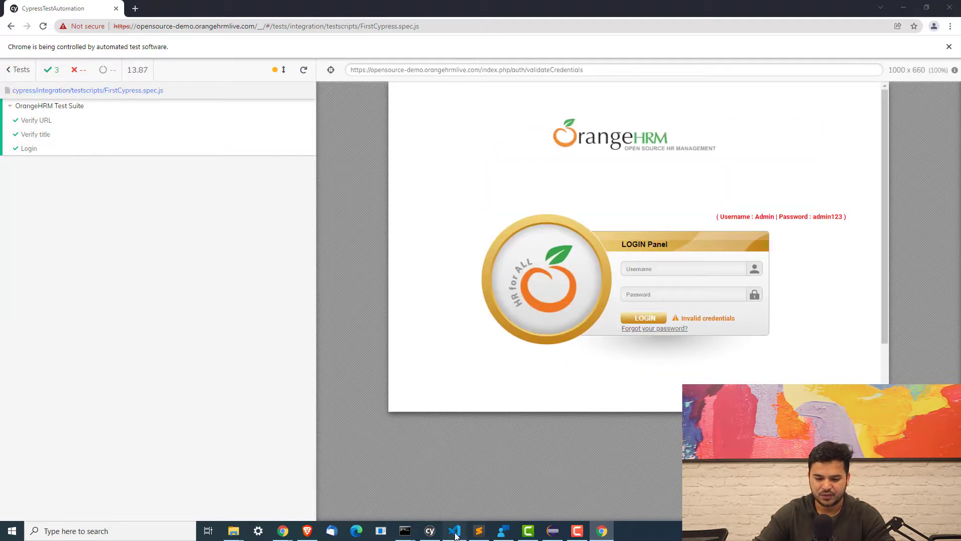
# Step: Change Verify URL and Verify title to xit, save, and confirm only Login reruns
pyautogui.click(453, 530)
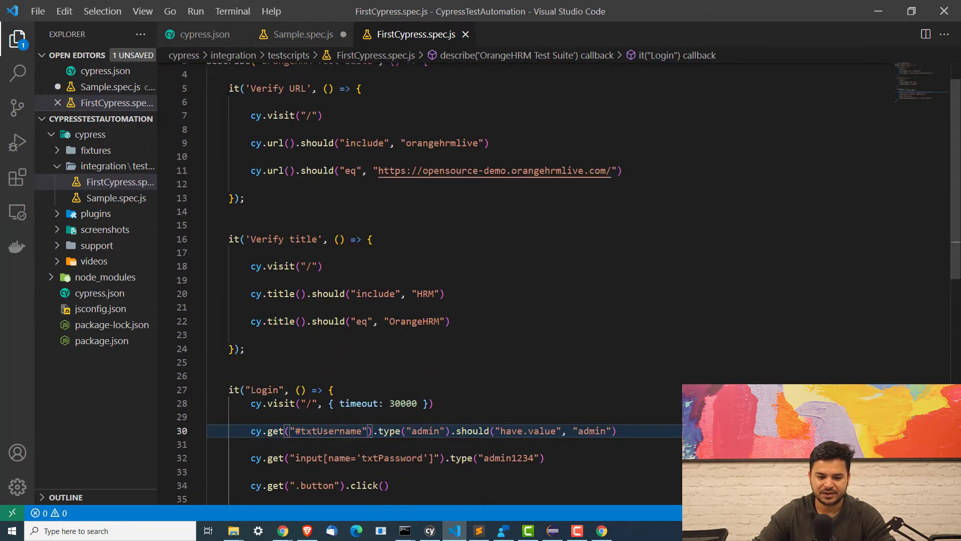
pyautogui.write('x')
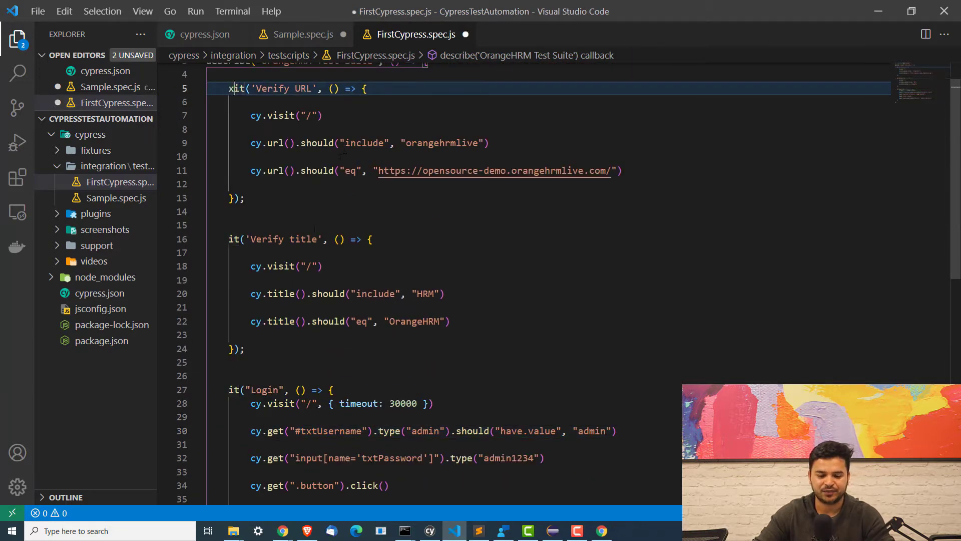
pyautogui.moveTo(237, 88)
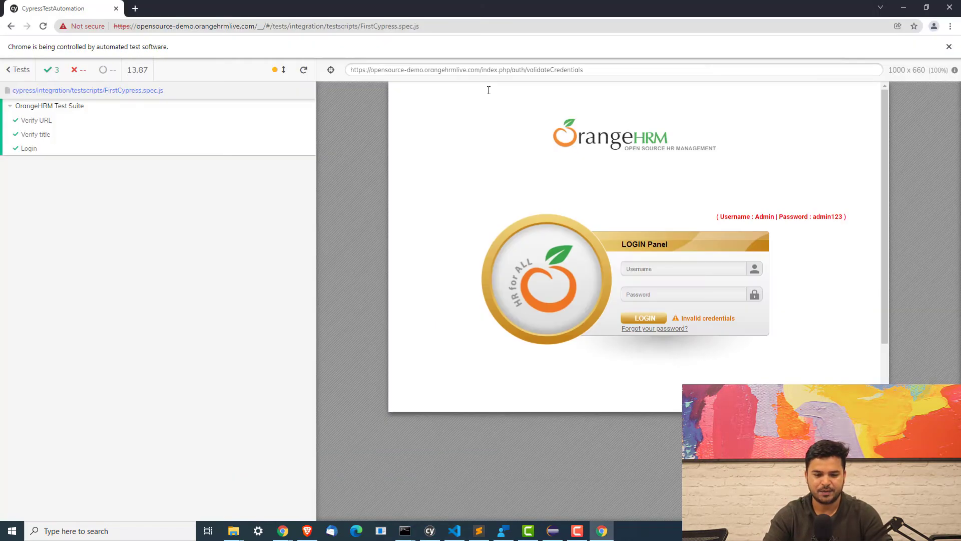
pyautogui.click(302, 69)
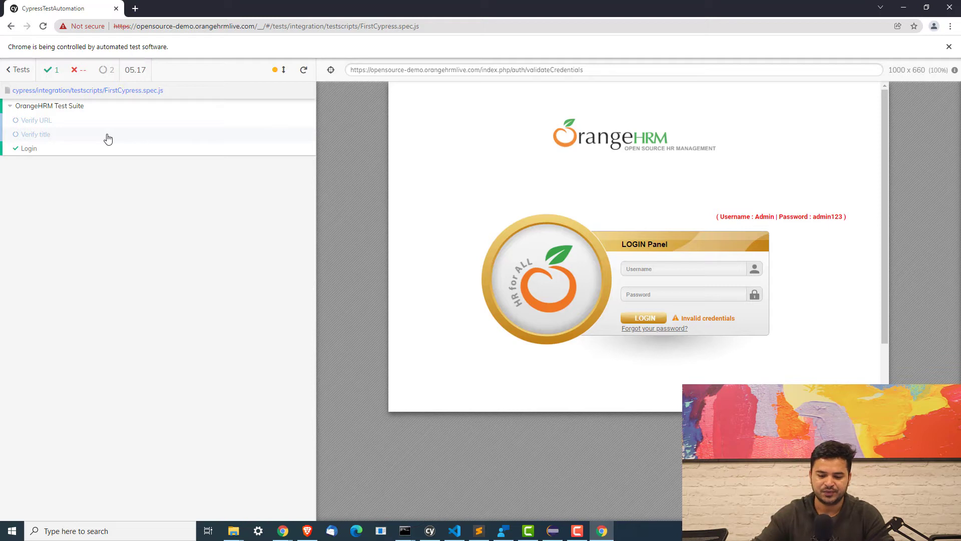
pyautogui.moveTo(36, 120)
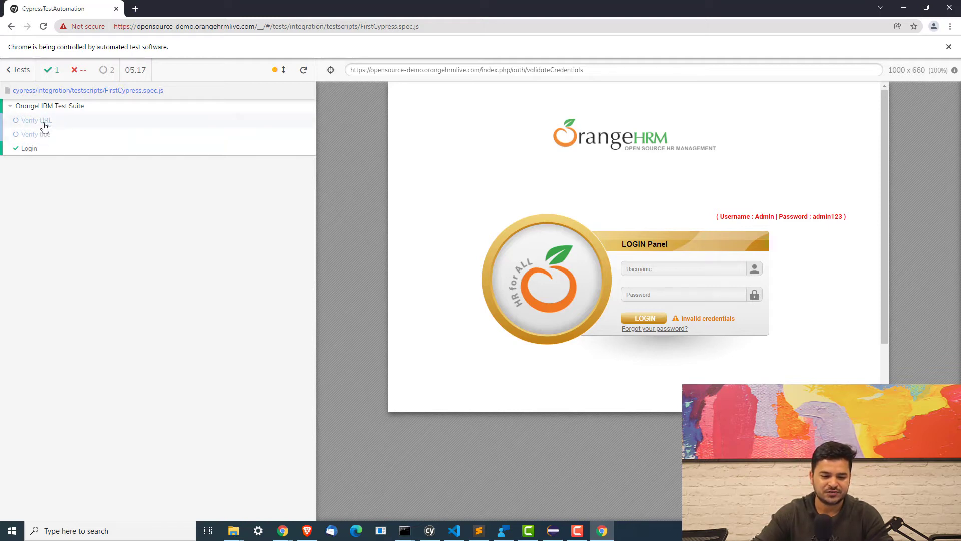
pyautogui.moveTo(36, 126)
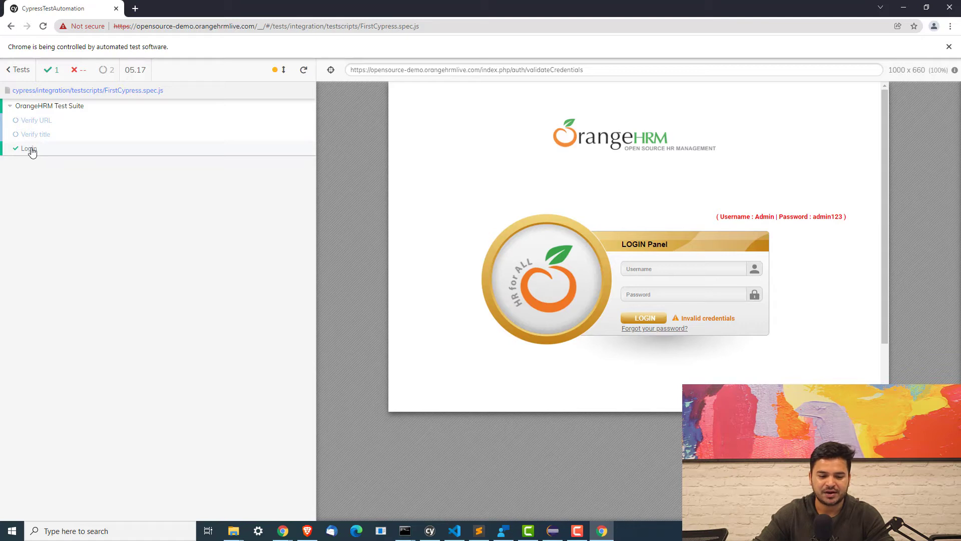
pyautogui.click(453, 530)
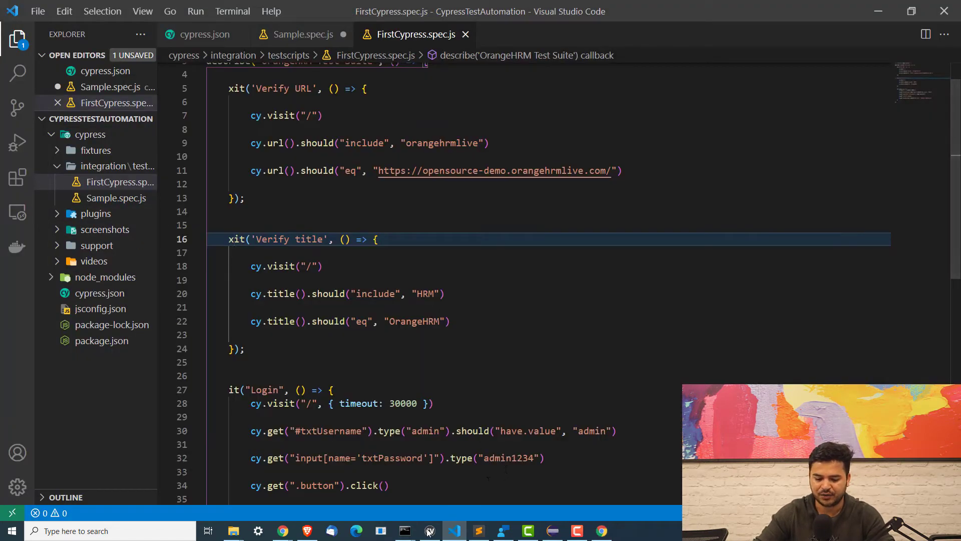
# Step: Expand Configuration under Settings and scroll to watchForFileChanges, which reads true
pyautogui.click(429, 530)
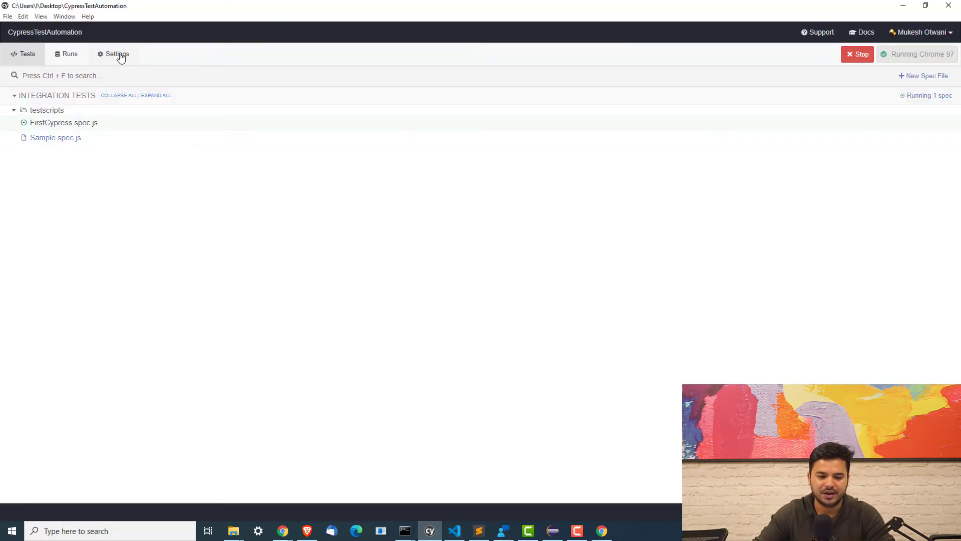
pyautogui.click(117, 54)
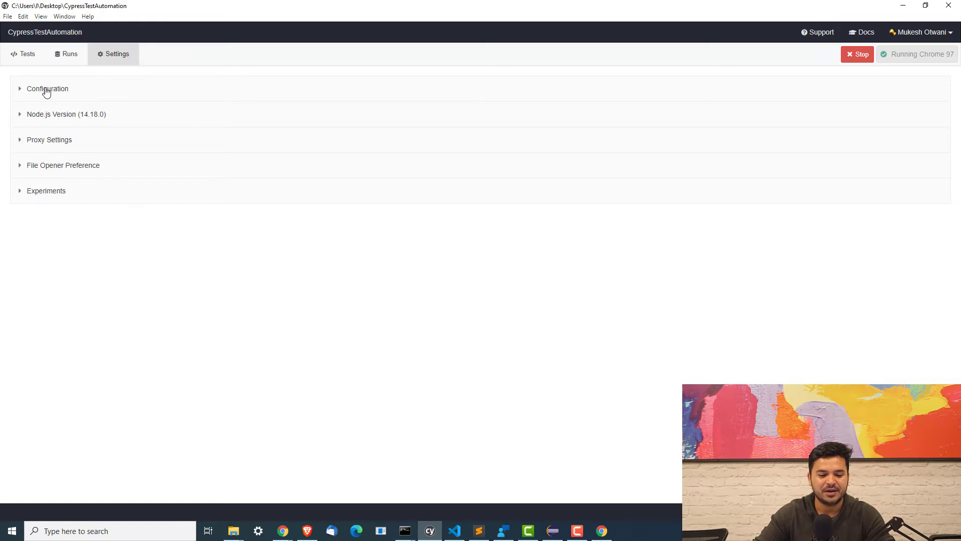
pyautogui.click(47, 88)
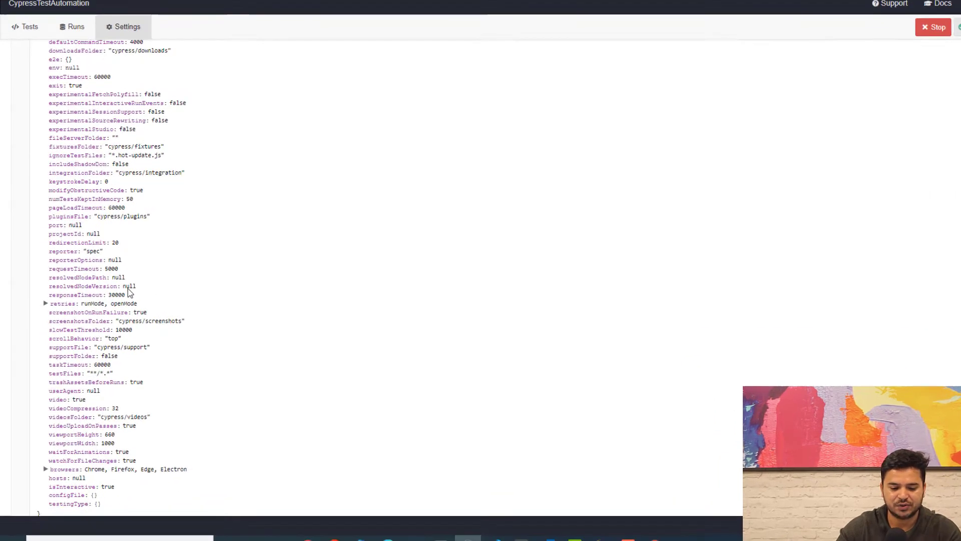
pyautogui.scroll(-3)
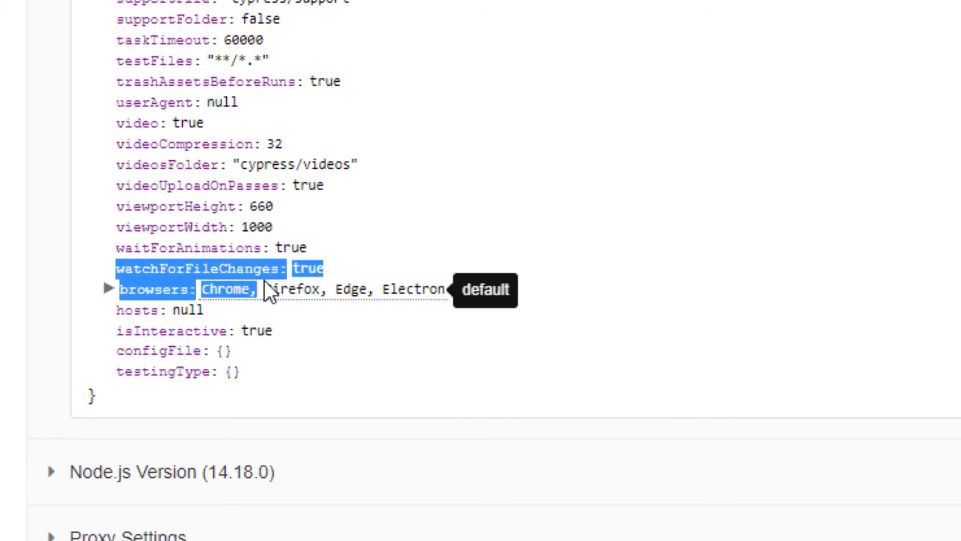
pyautogui.moveTo(310, 268)
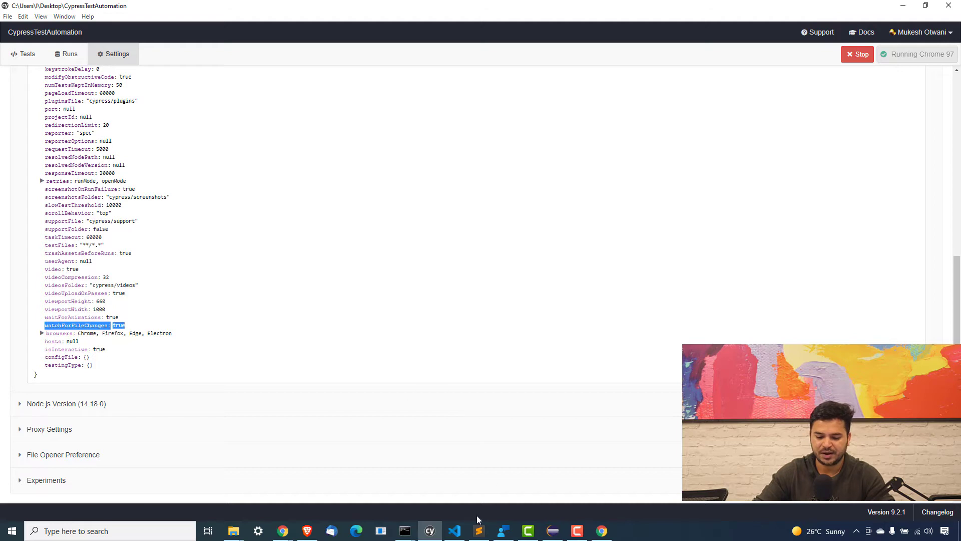
# Step: Add "watchForFileChanges": false after baseUrl in cypress.json
pyautogui.click(454, 531)
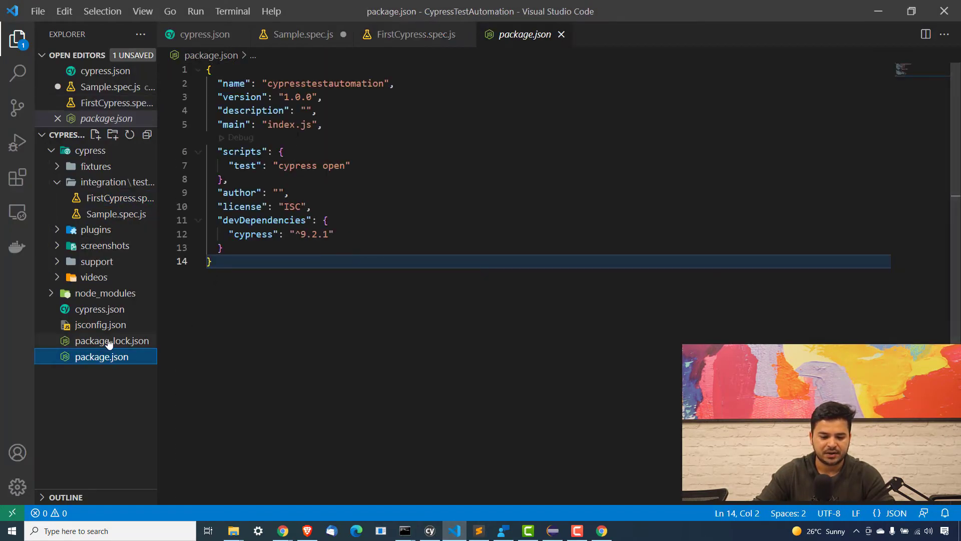
pyautogui.click(98, 308)
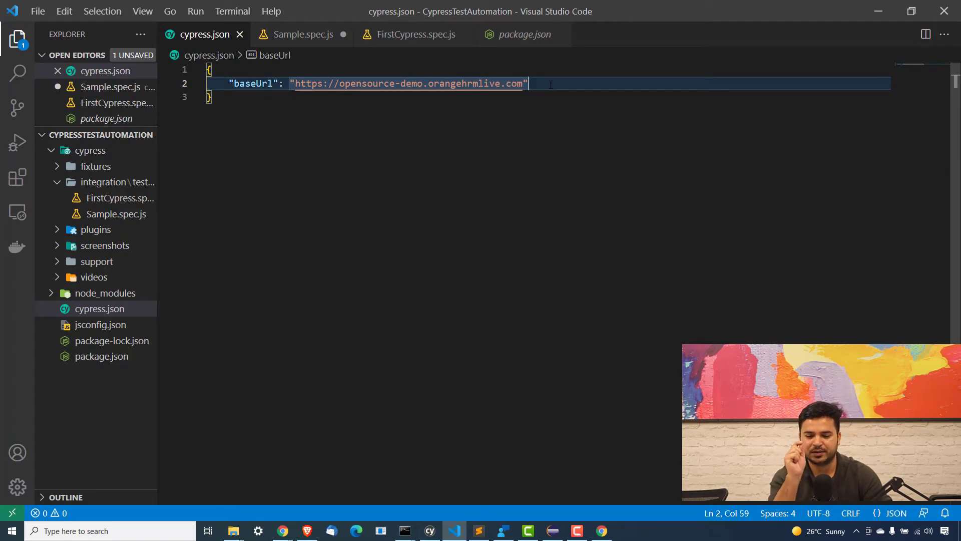
pyautogui.write(',')
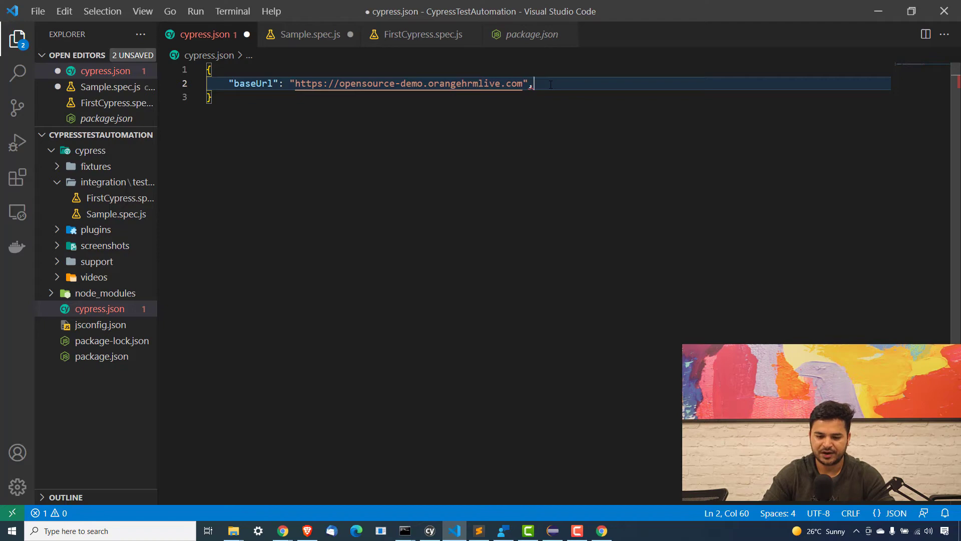
pyautogui.write('watchForFileChanges:true')
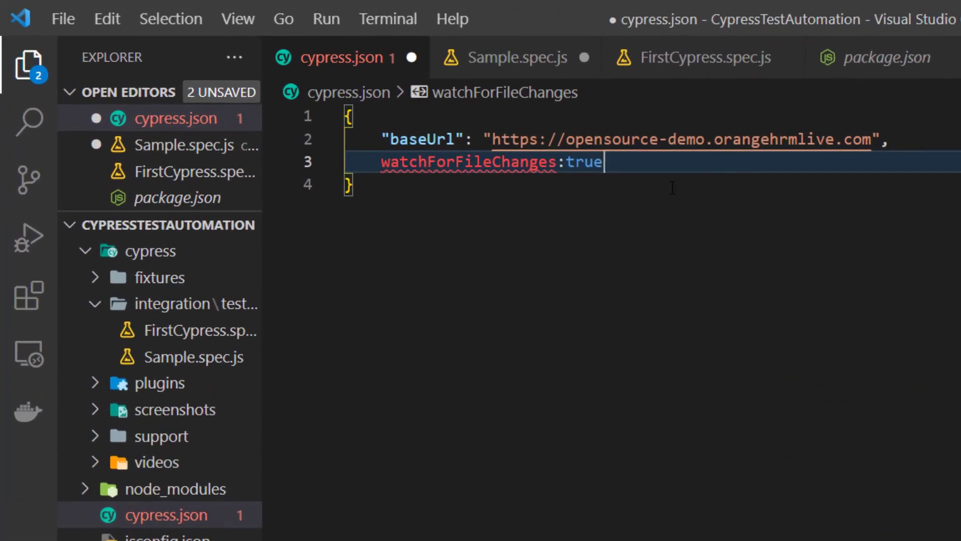
pyautogui.write('"')
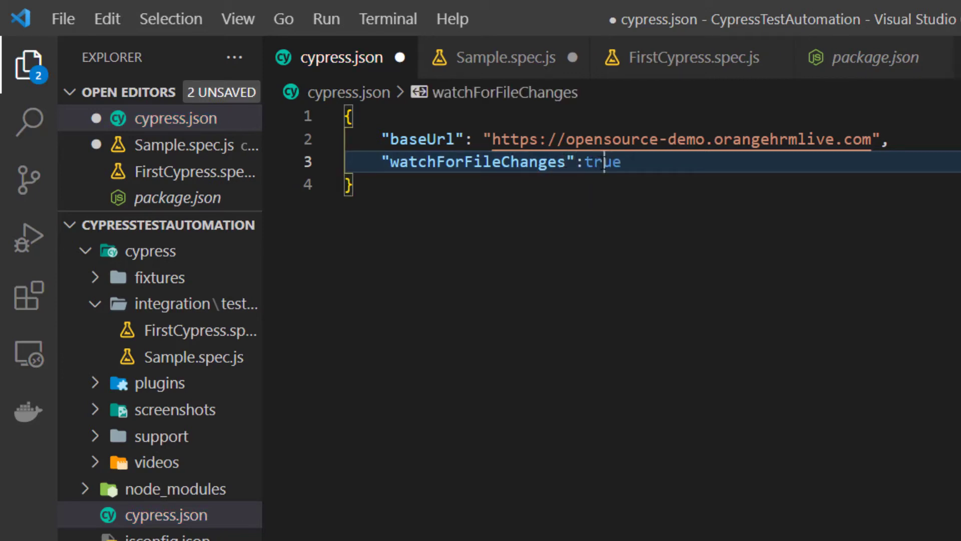
pyautogui.write('false')
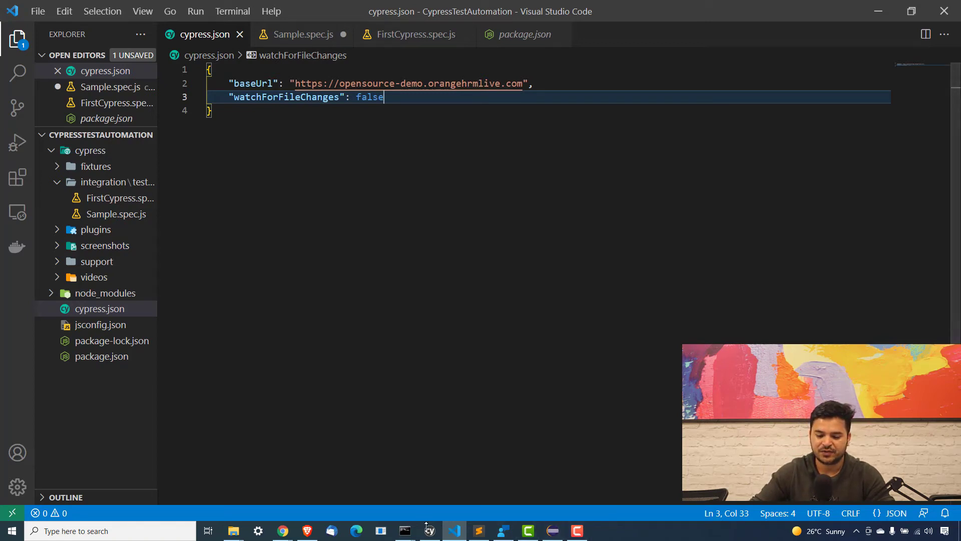
# Step: Run FirstCypress.spec.js from the Tests list, with watchForFileChanges false: Login passes, two pending
pyautogui.click(429, 531)
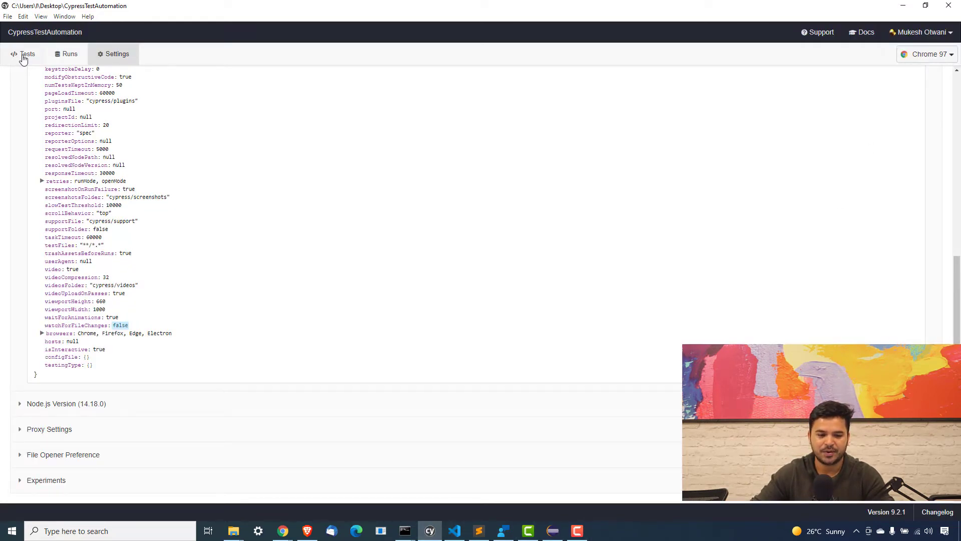
pyautogui.click(27, 54)
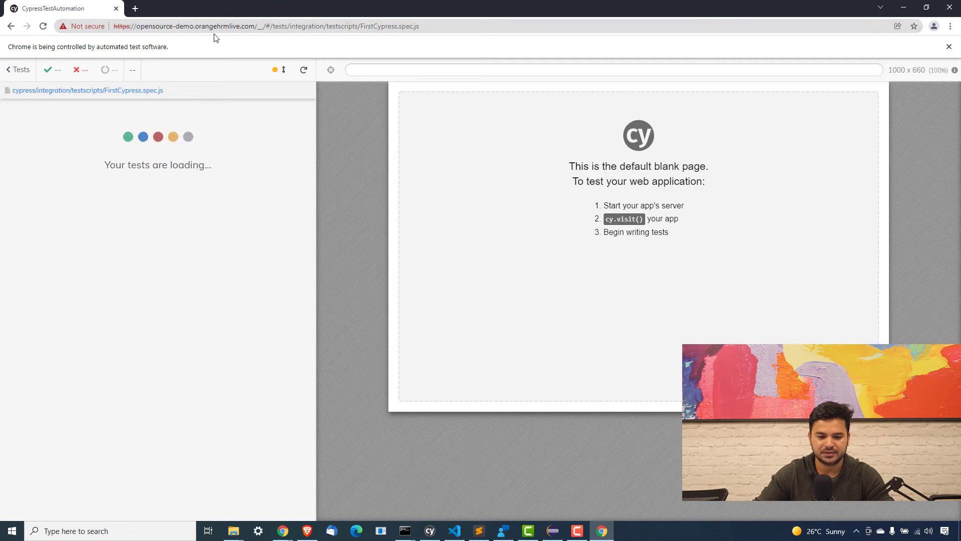
pyautogui.moveTo(72, 174)
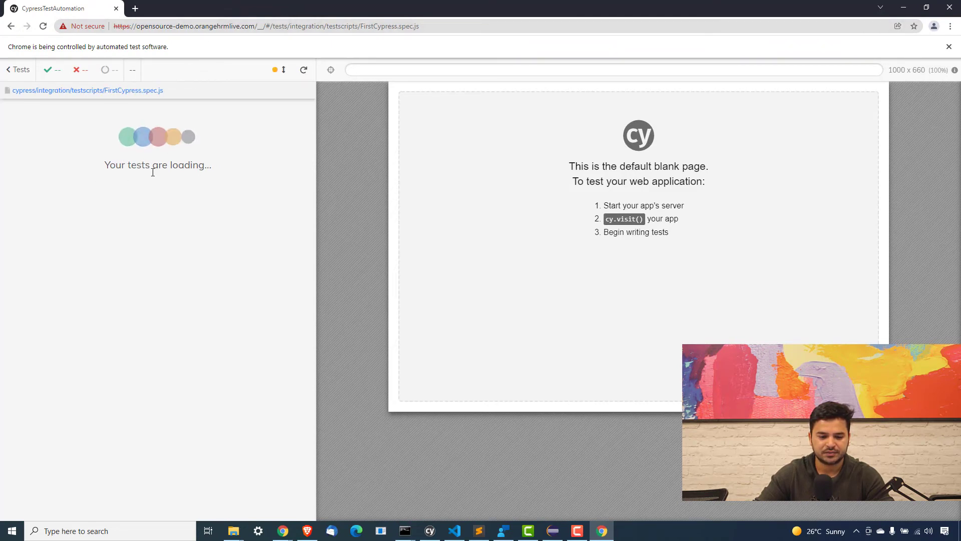
pyautogui.moveTo(147, 193)
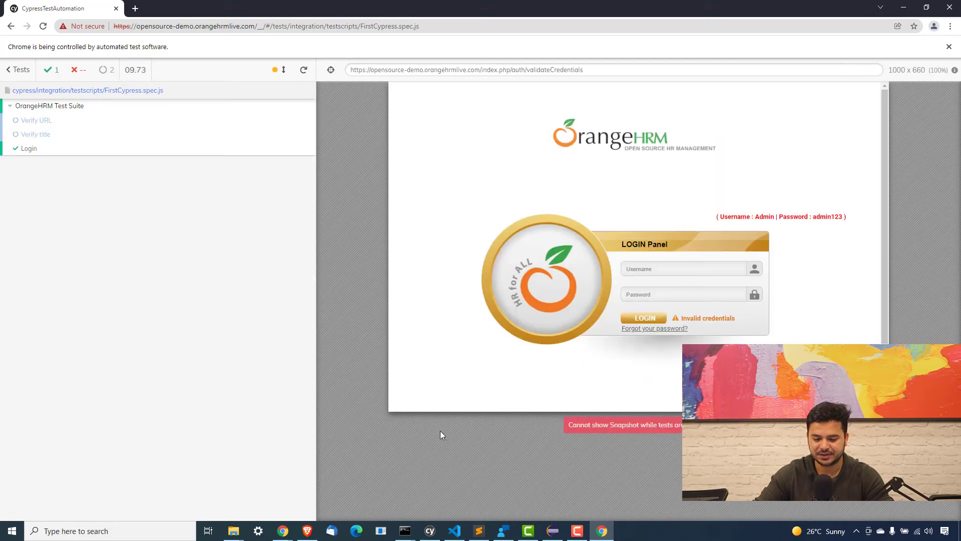
pyautogui.click(454, 530)
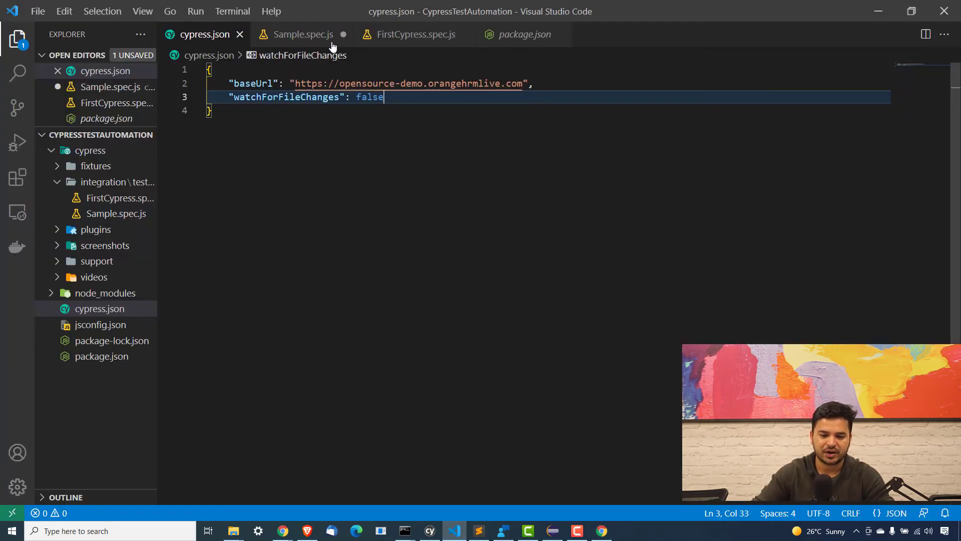
# Step: Switch Verify URL and Verify title back from xit to it, save, then view cypress.json
pyautogui.click(415, 33)
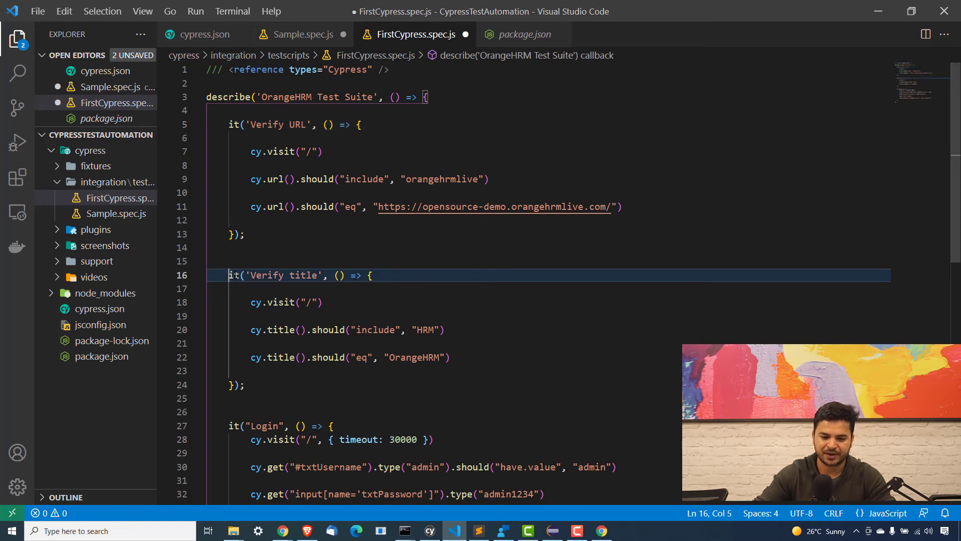
pyautogui.moveTo(236, 275)
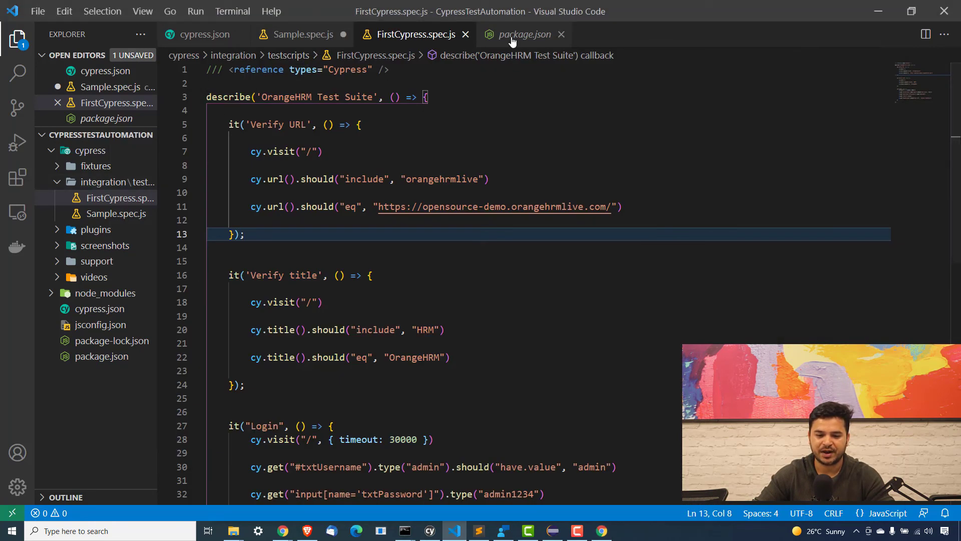
pyautogui.click(205, 33)
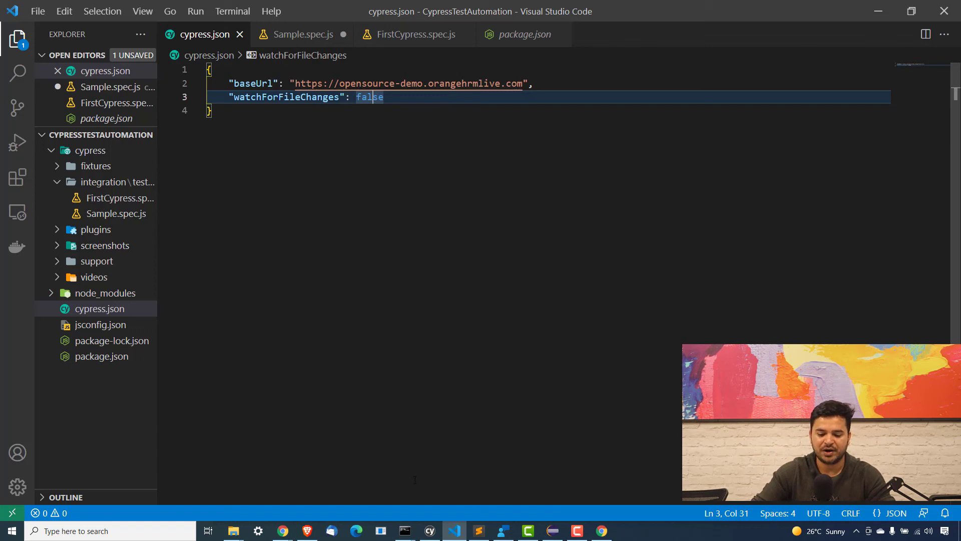
# Step: Start FirstCypress.spec.js again in Chrome from the Cypress runner's Tests tab
pyautogui.click(429, 531)
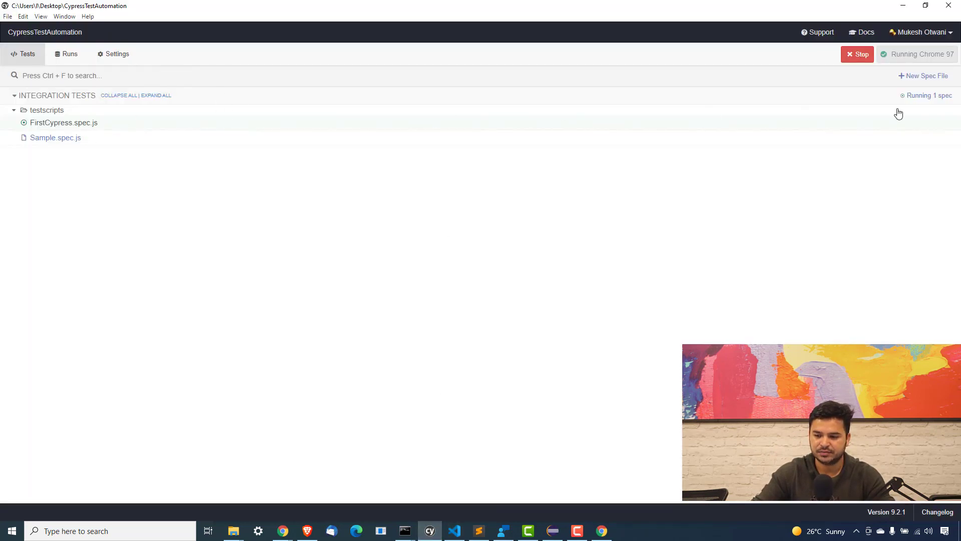
pyautogui.moveTo(63, 122)
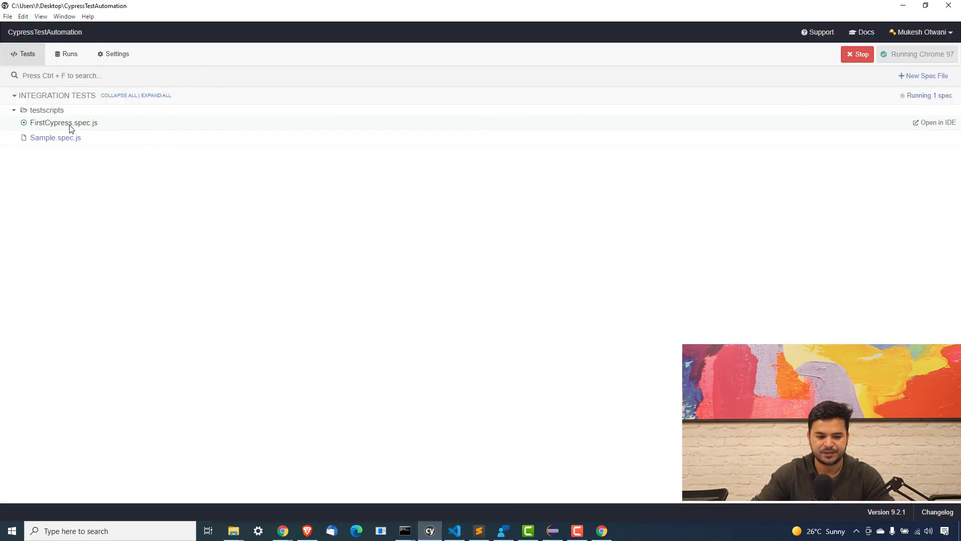
pyautogui.click(856, 54)
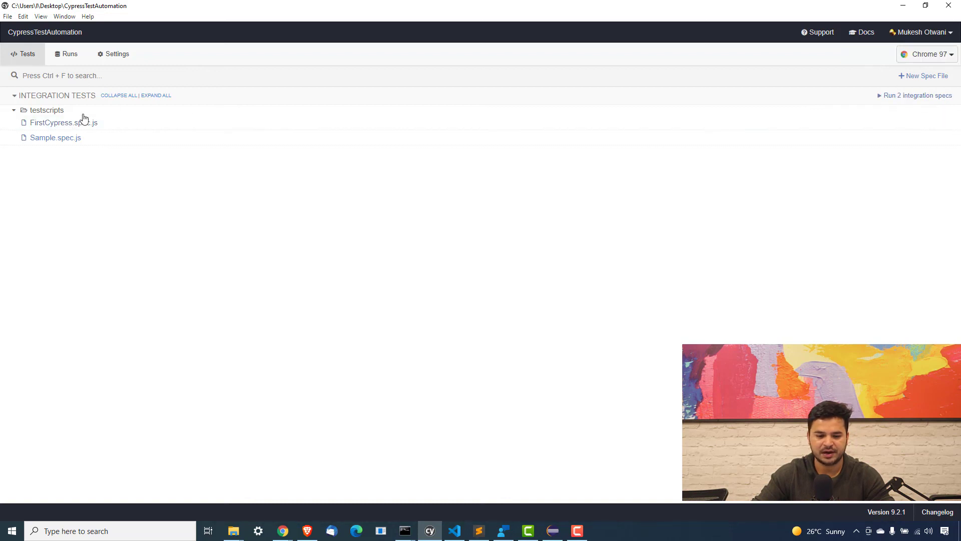
pyautogui.click(63, 123)
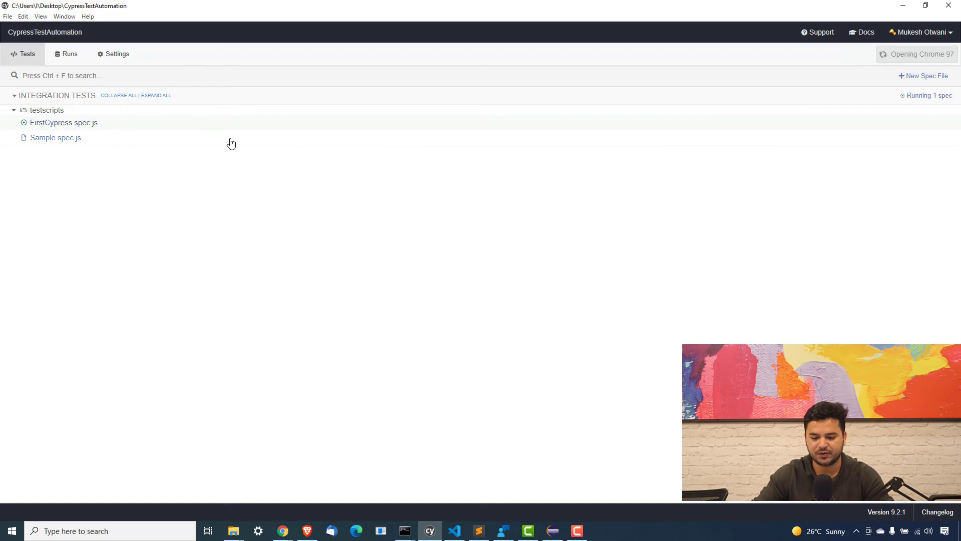